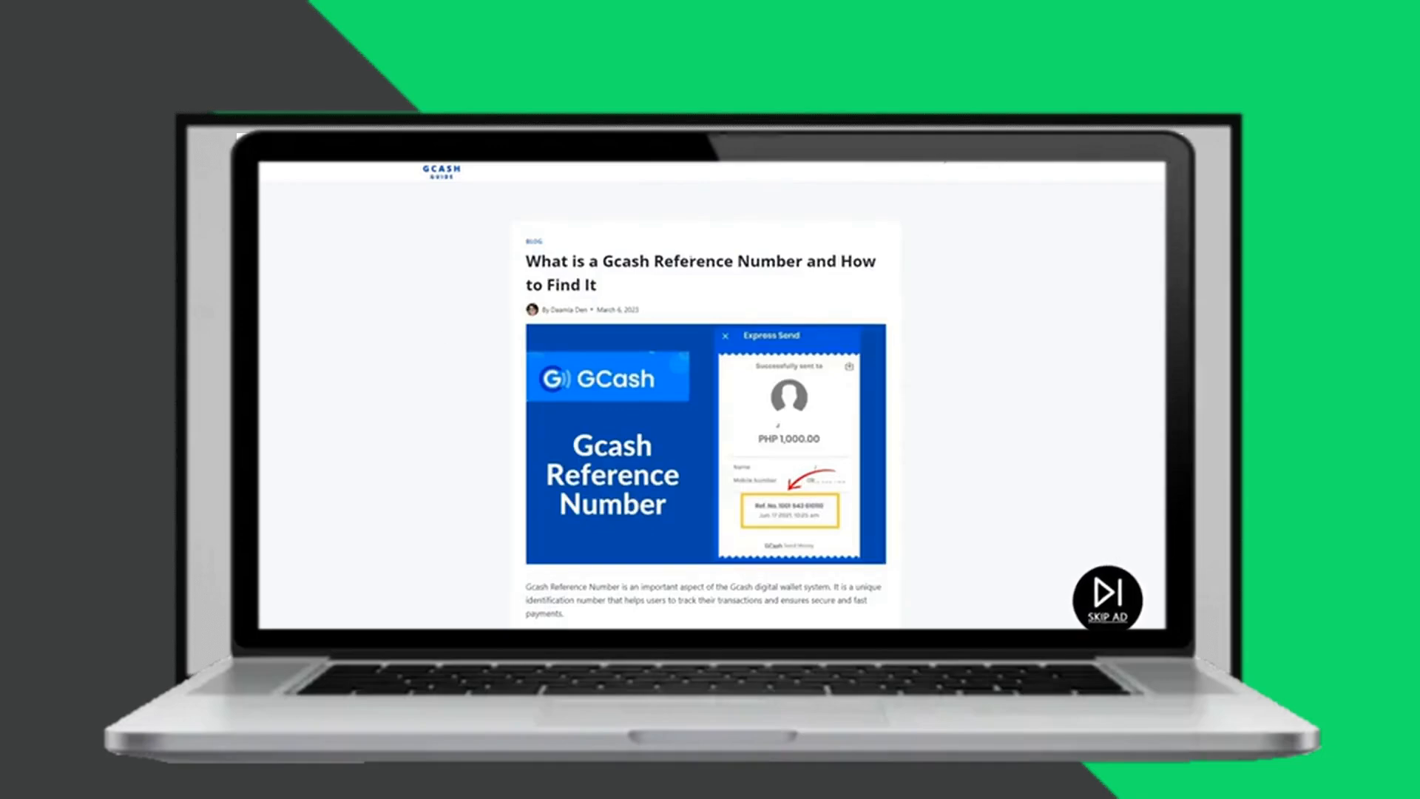
pyautogui.scroll(-3)
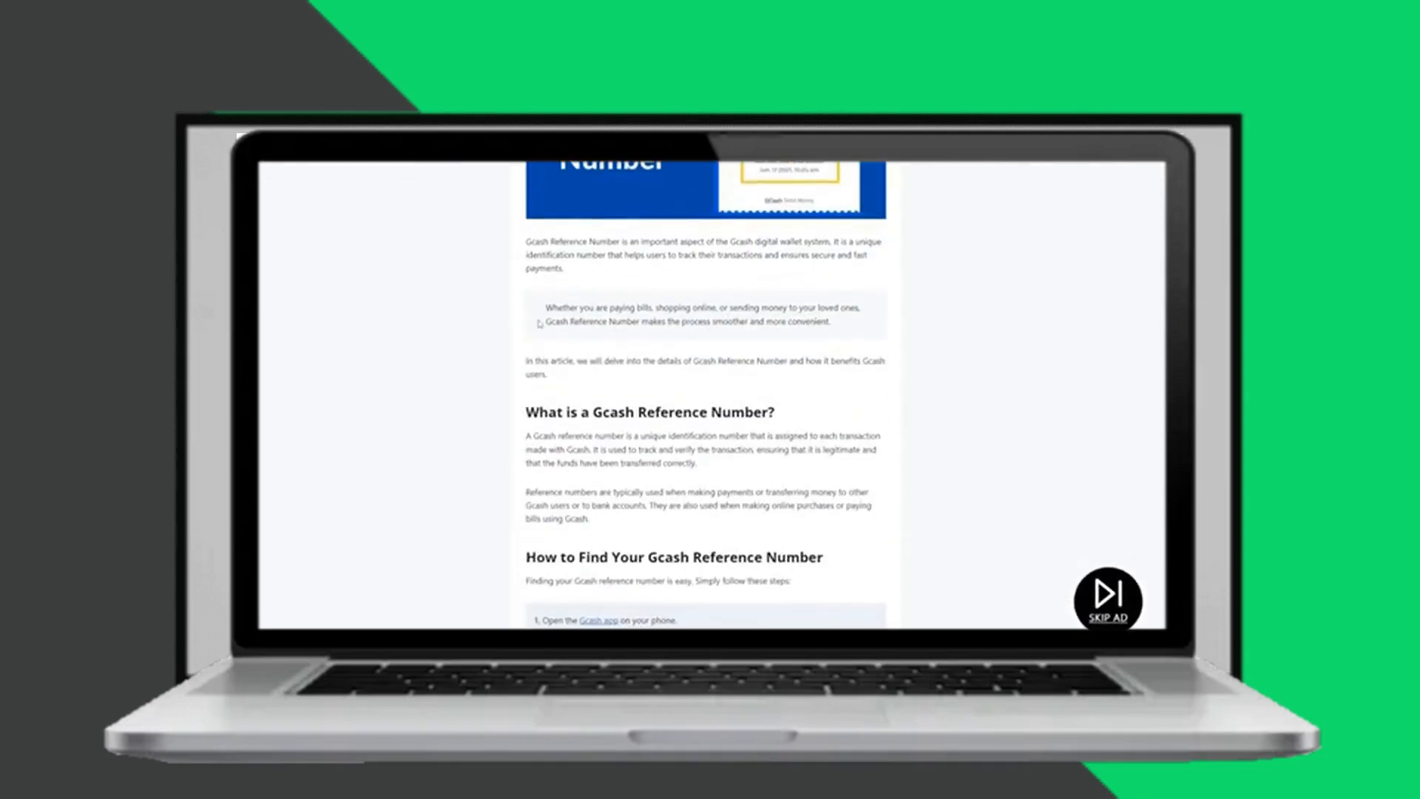
pyautogui.scroll(-3)
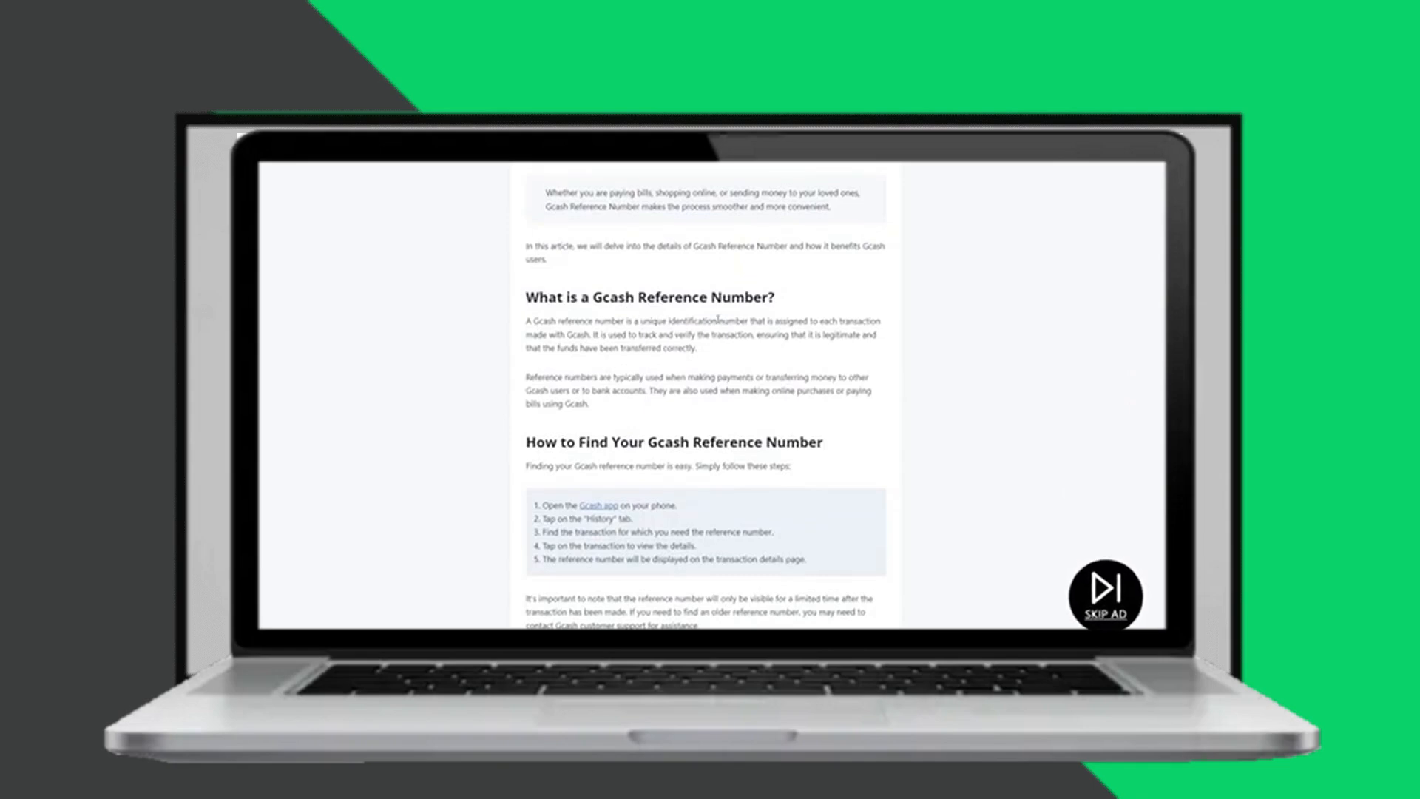
pyautogui.scroll(-3)
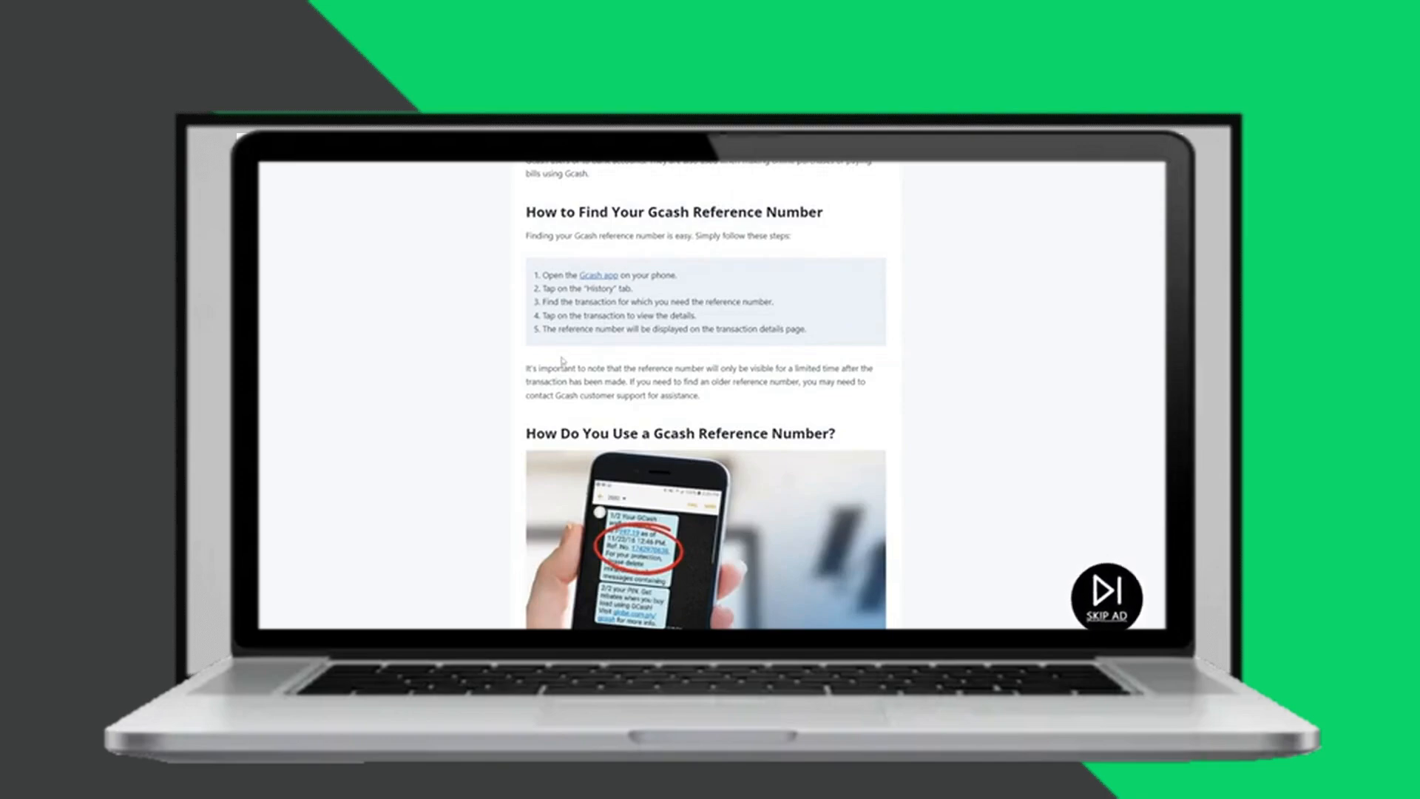
pyautogui.moveTo(410, 440)
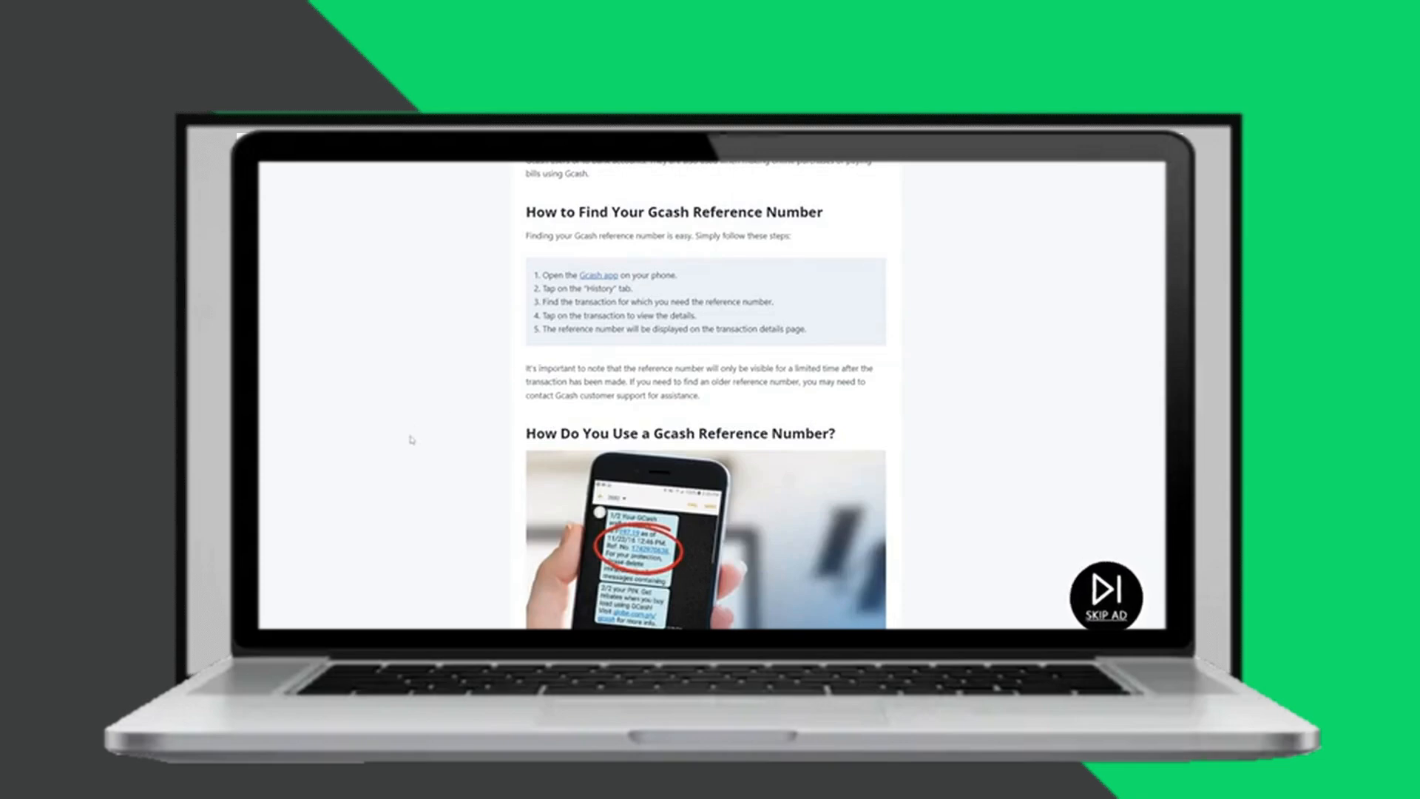